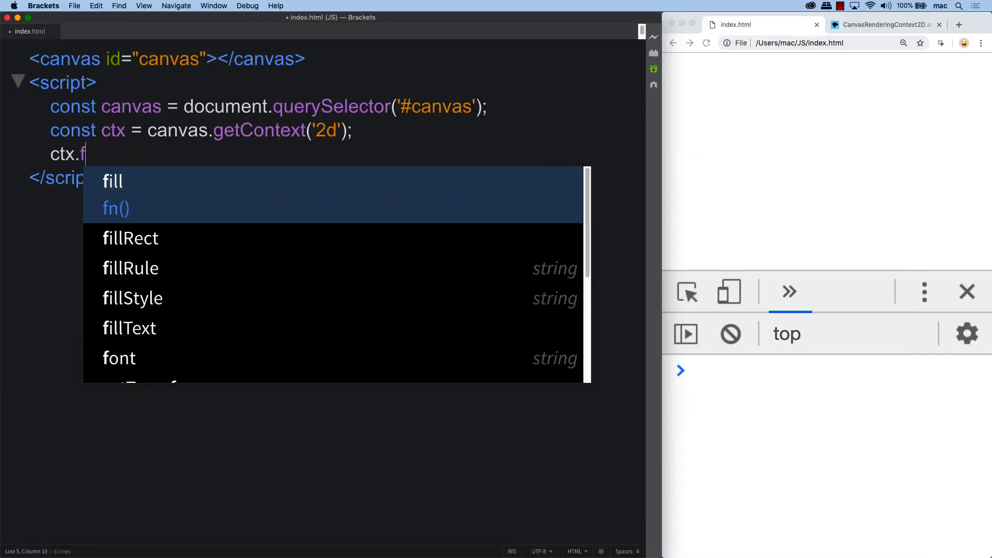
Declare str as "Hello World", call ctx.fillText(str,20,20), and reload the browser preview.
{"action": "double_click", "coordinate": [129, 327]}
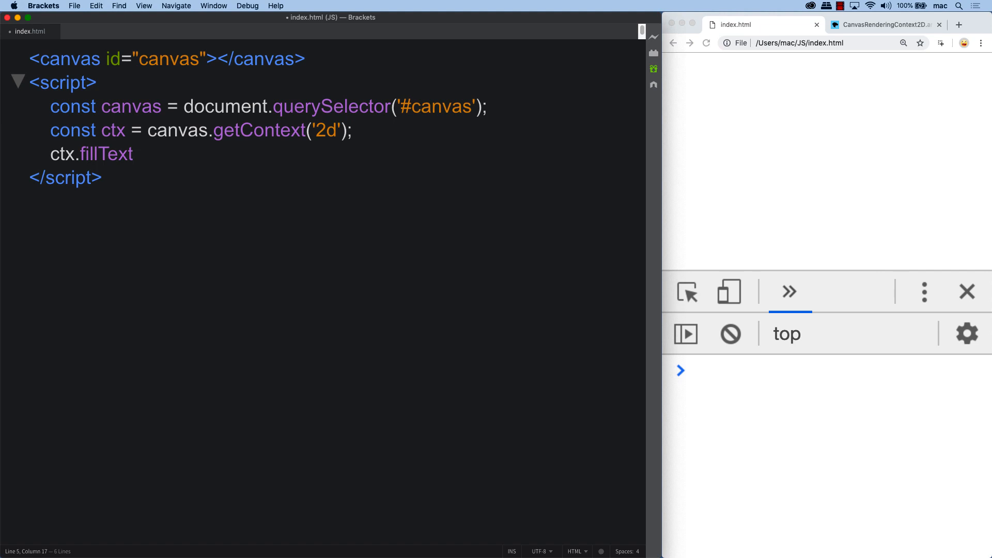
{"action": "type", "text": "("}
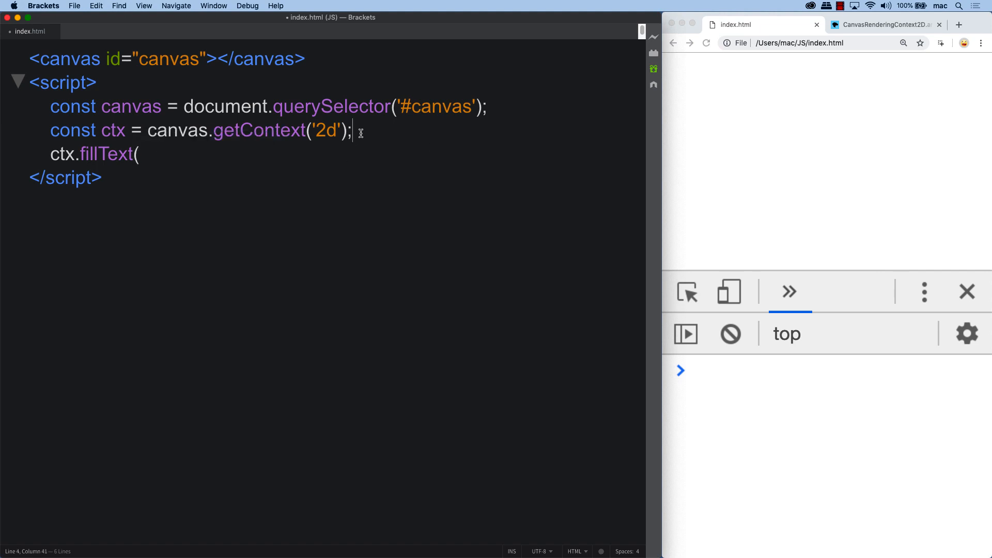
{"action": "type", "text": "let str ="}
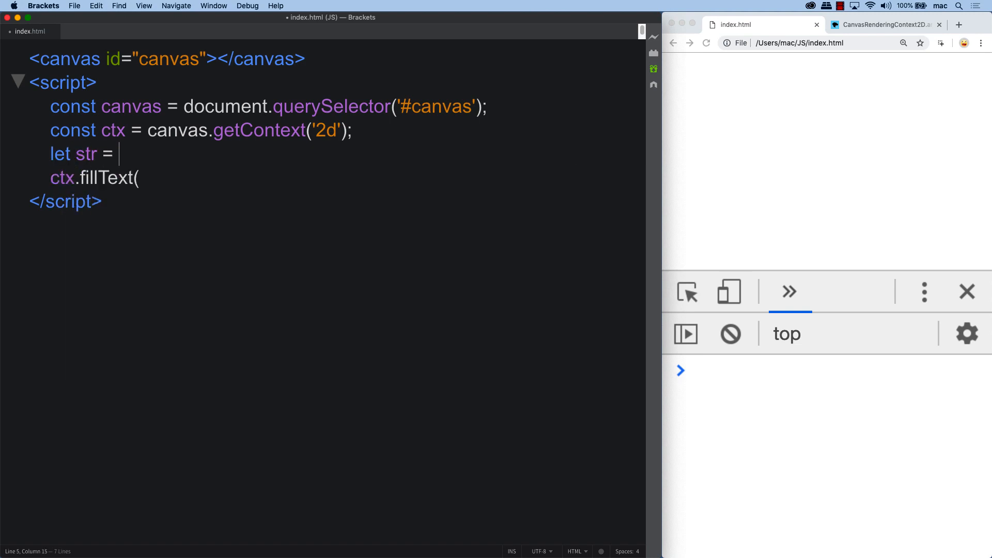
{"action": "type", "text": "\"Hello"}
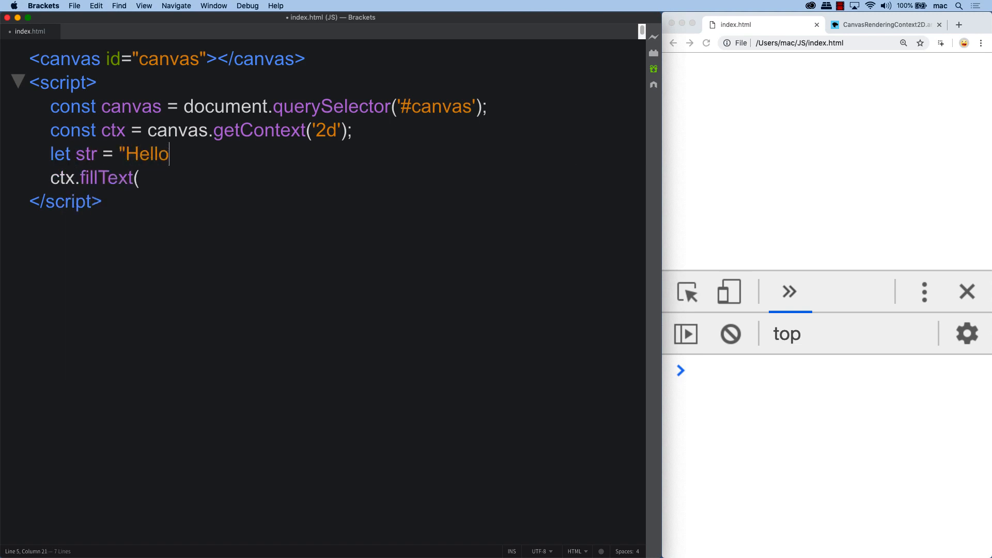
{"action": "type", "text": "World"}
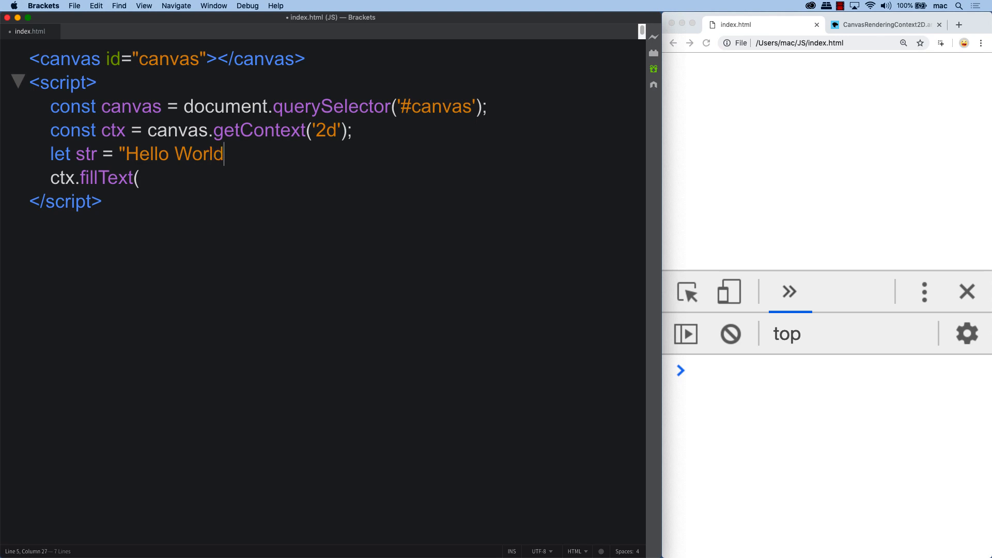
{"action": "type", "text": "\""}
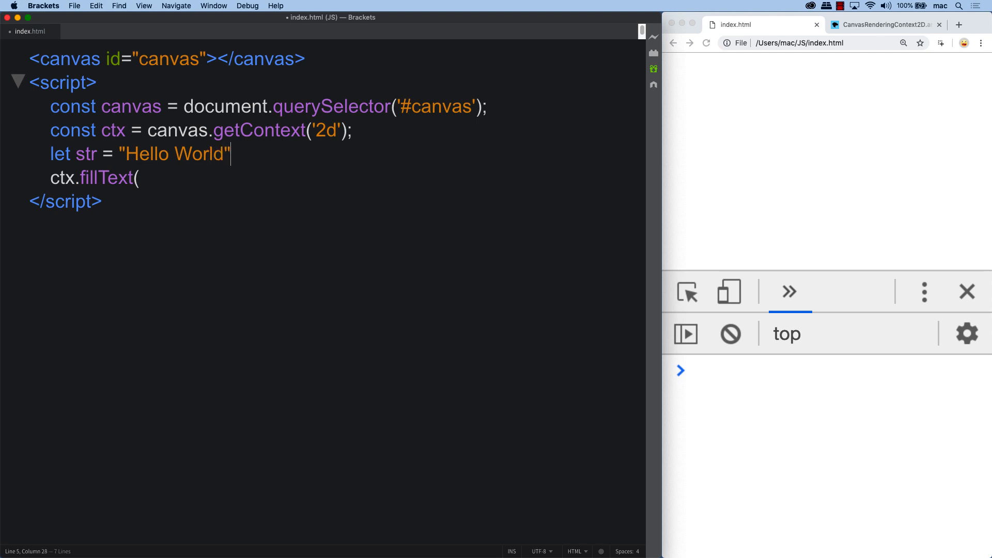
{"action": "type", "text": "str"}
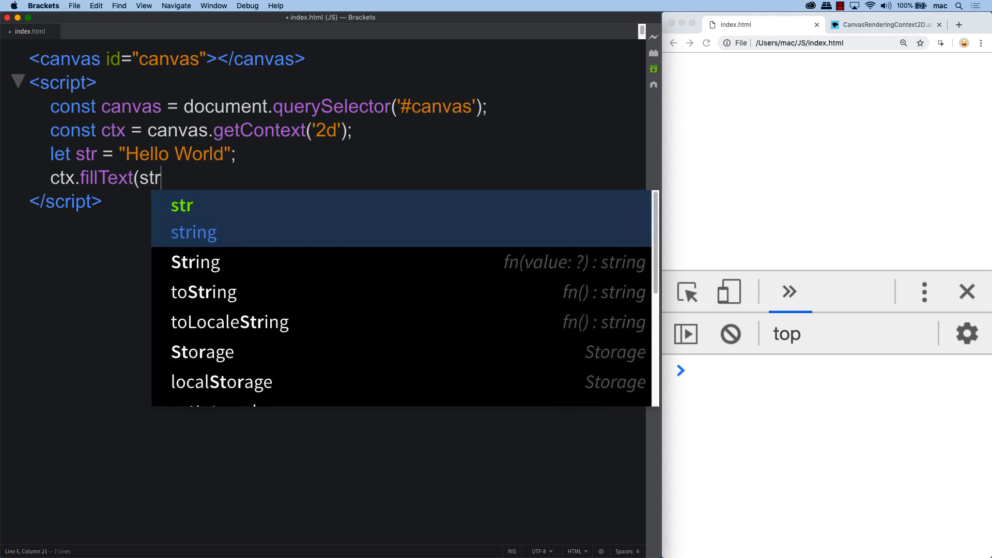
{"action": "type", "text": ","}
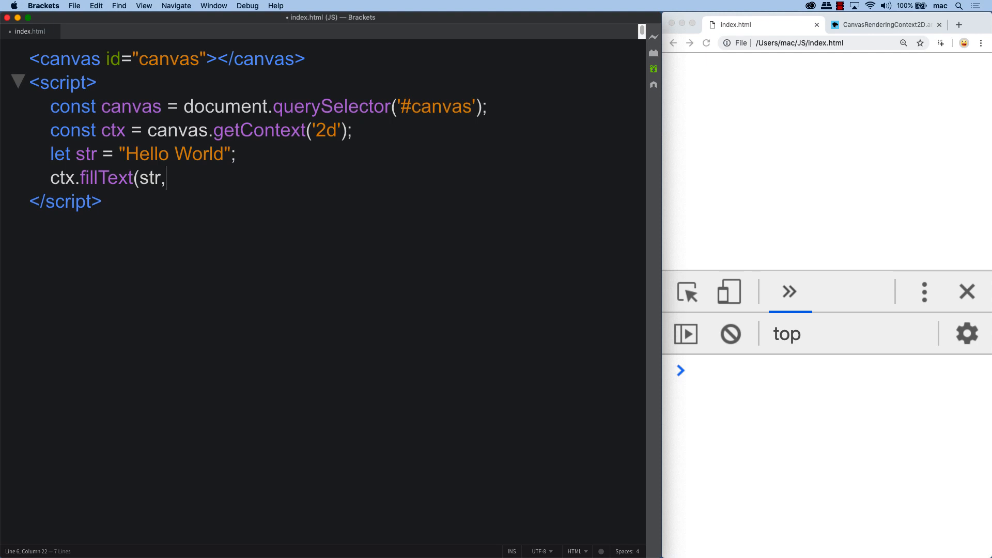
{"action": "type", "text": "20,"}
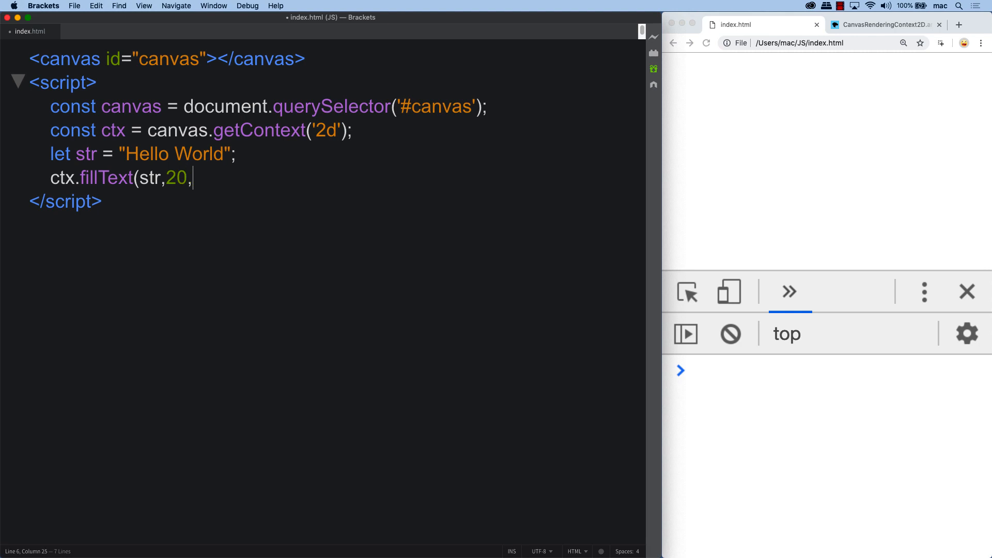
{"action": "type", "text": "20);"}
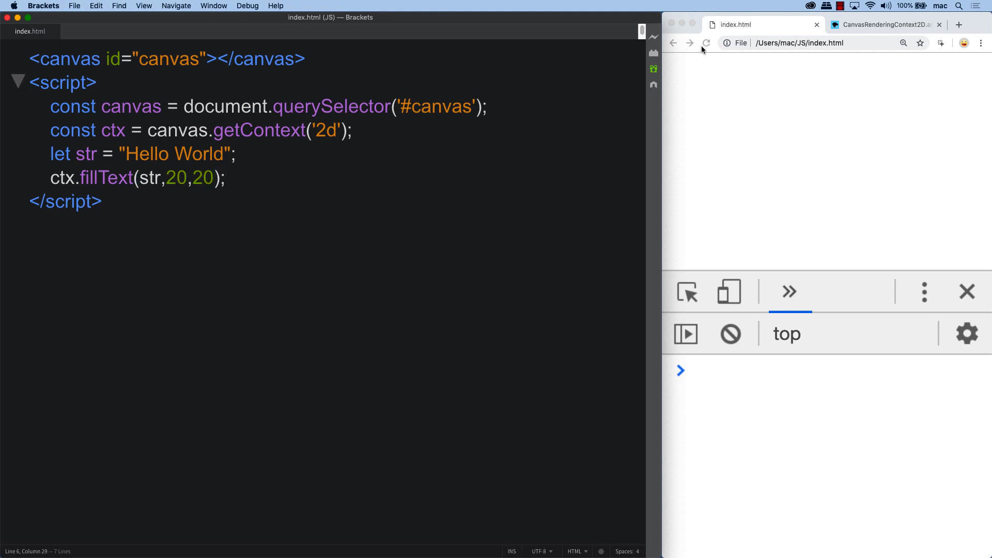
{"action": "left_click", "coordinate": [706, 44]}
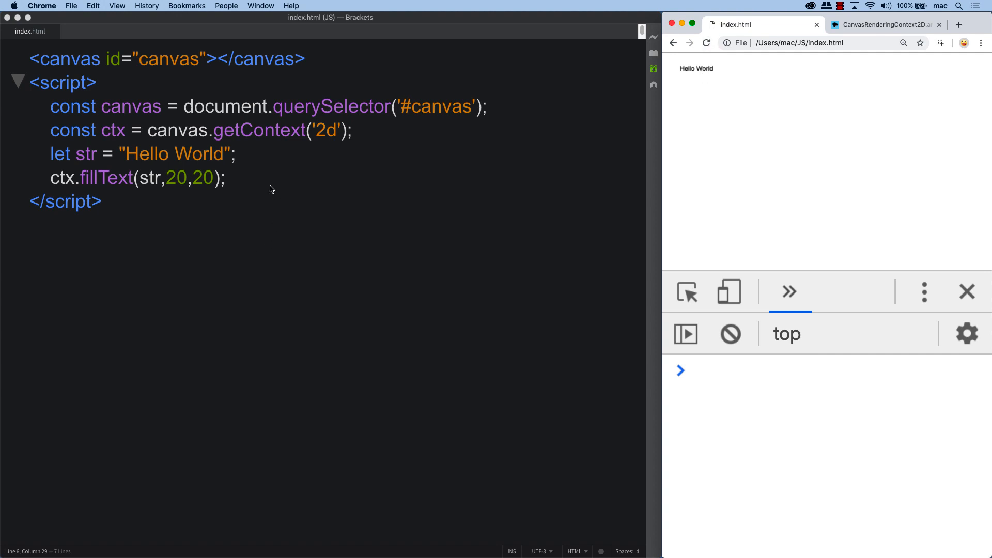
{"action": "mouse_move", "coordinate": [226, 165]}
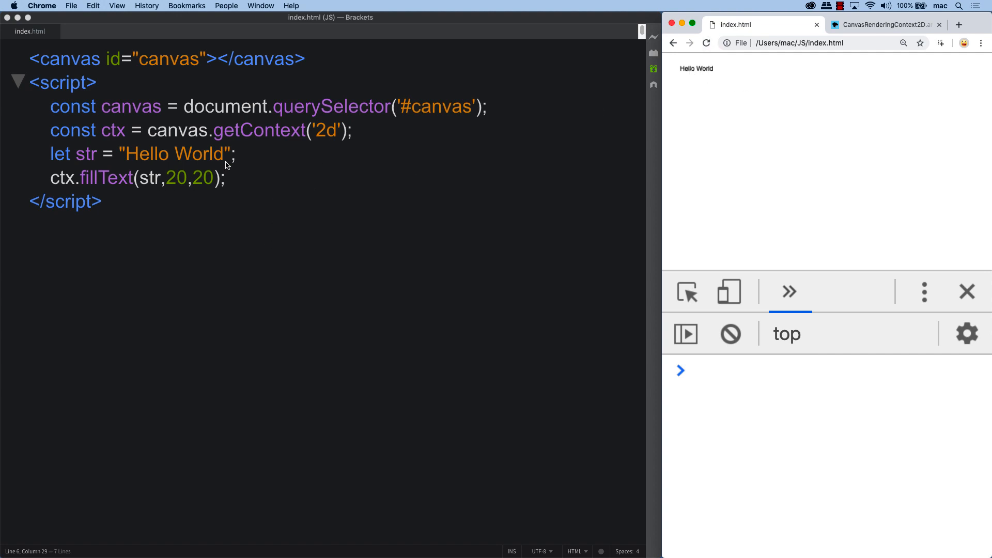
Set ctx.font to '24px arial' in the script.
{"action": "type", "text": "ct"}
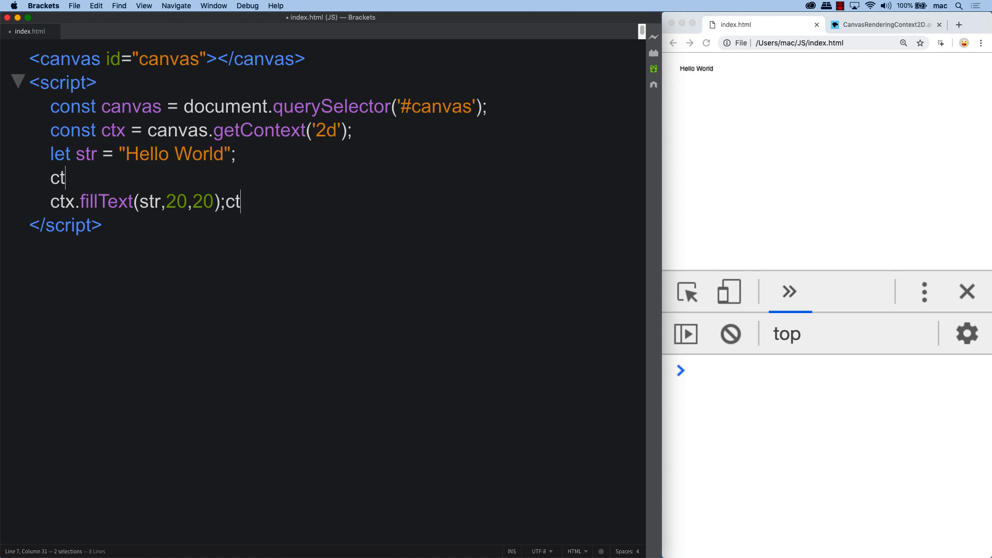
{"action": "type", "text": "x."}
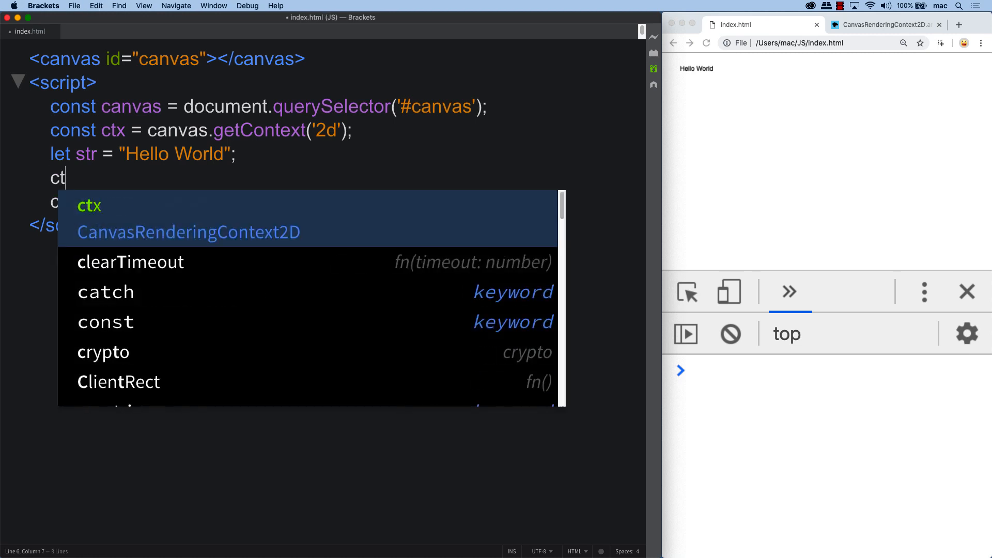
{"action": "type", "text": ".font ="}
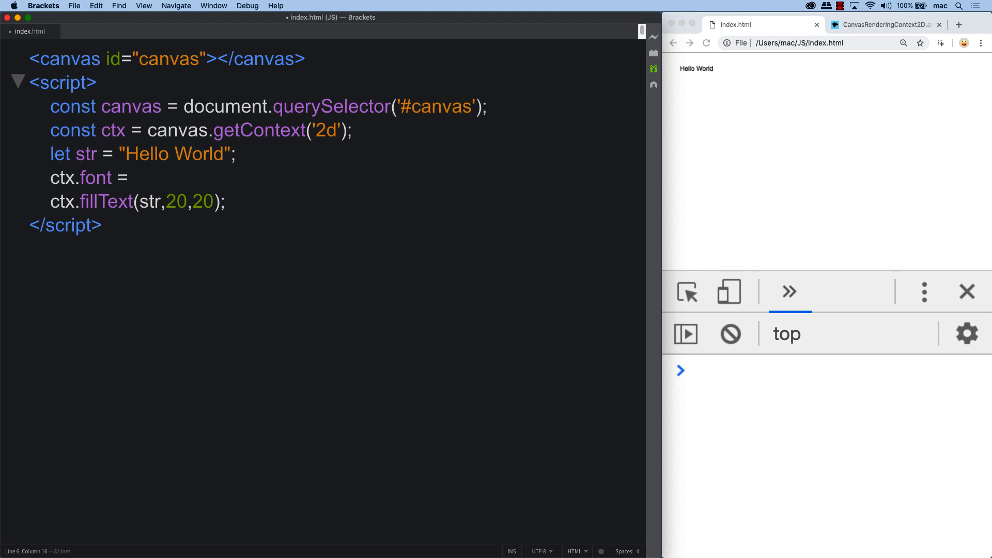
{"action": "type", "text": "'24"}
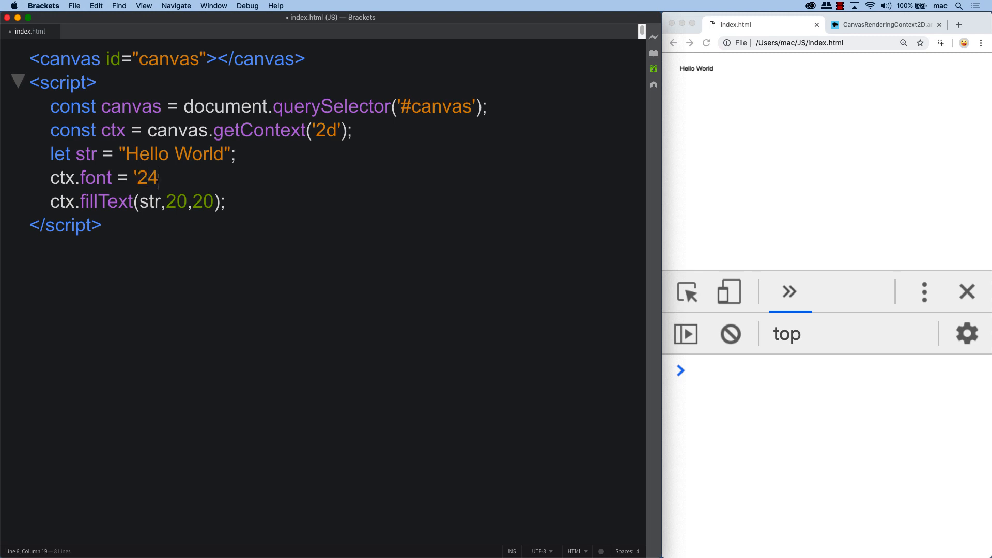
{"action": "type", "text": "px"}
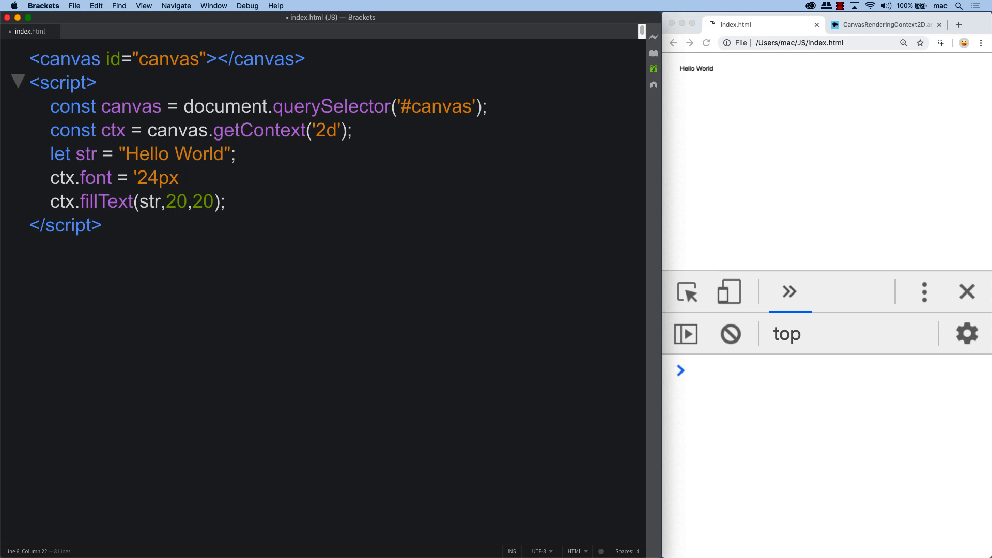
{"action": "type", "text": "arial';"}
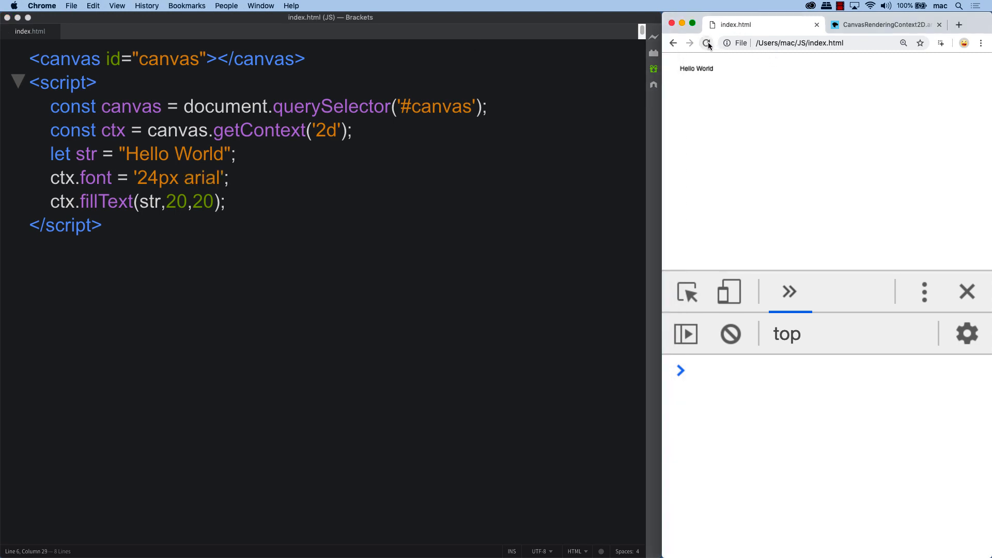
Replace arial with fantasy so ctx.font reads '24px fantasy'.
{"action": "double_click", "coordinate": [198, 177]}
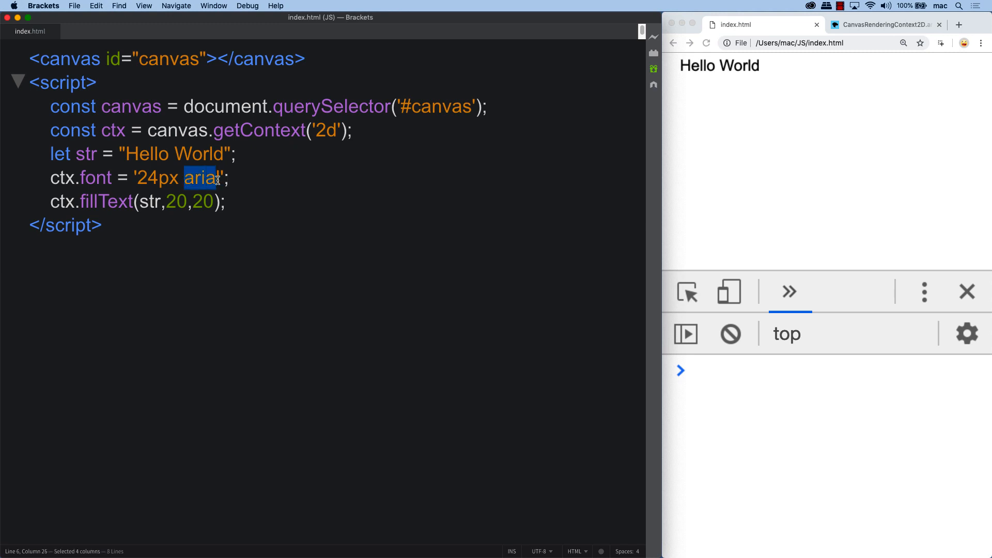
{"action": "type", "text": "fantas"}
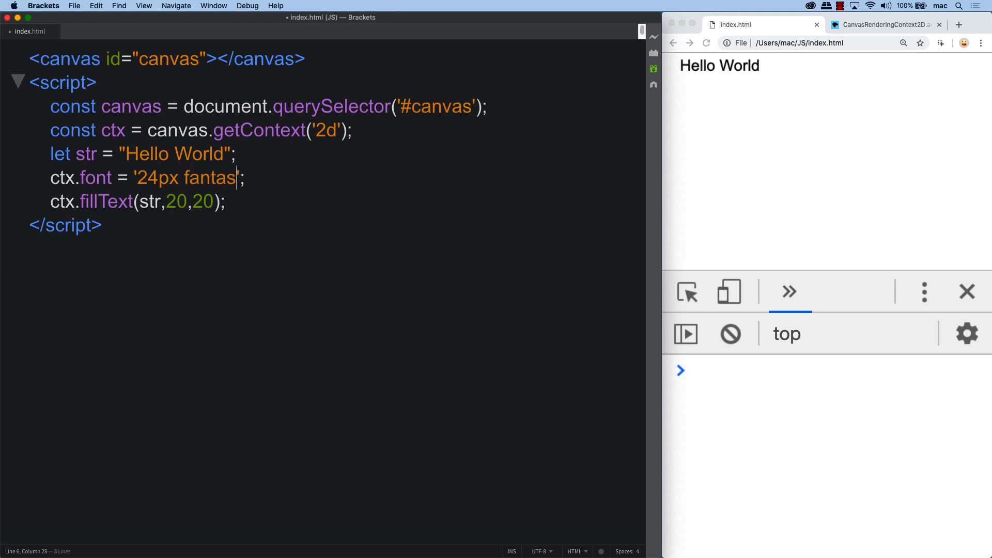
{"action": "type", "text": "y"}
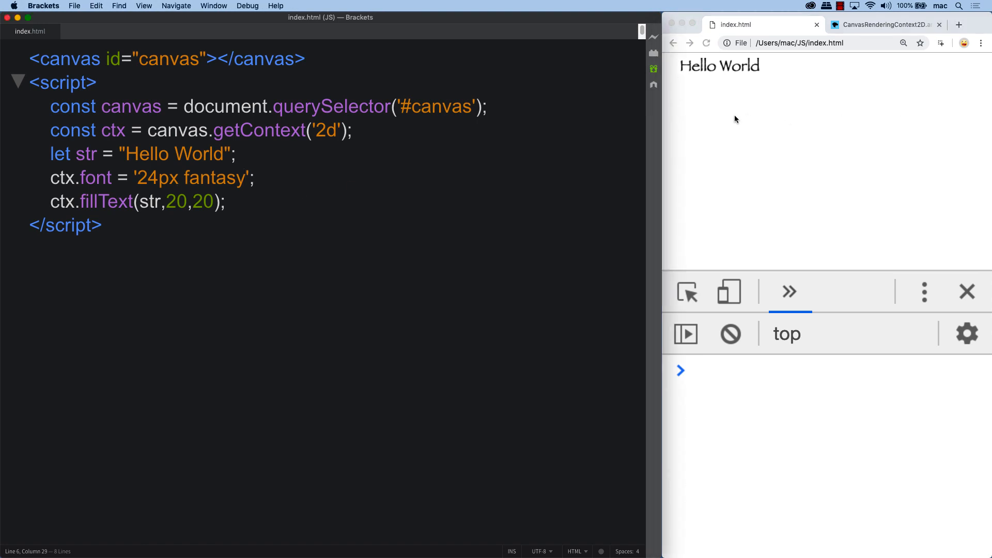
{"action": "mouse_move", "coordinate": [323, 202]}
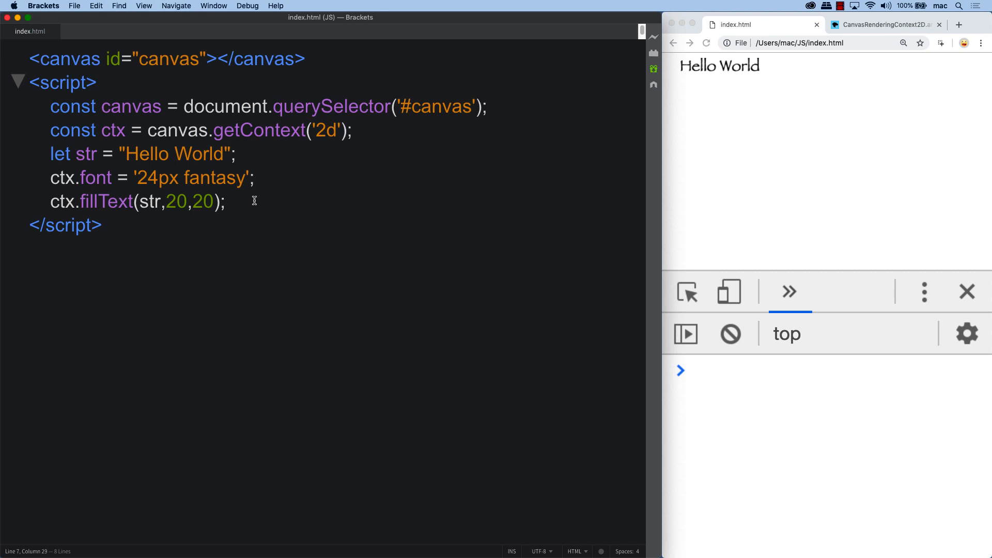
Add ctx.strokeText(str,20,60) to draw an outlined Hello World below the filled one.
{"action": "type", "text": "ctx."}
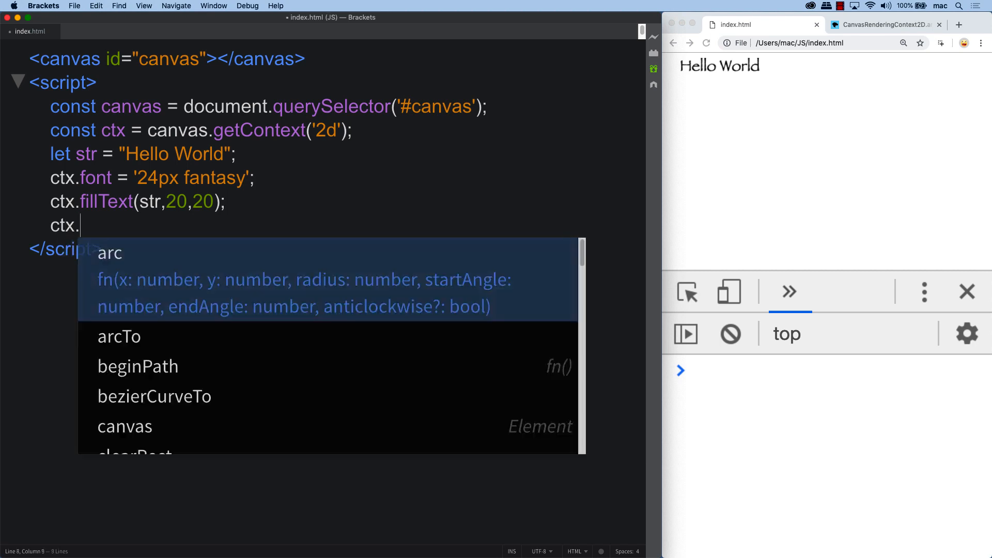
{"action": "type", "text": "stroke"}
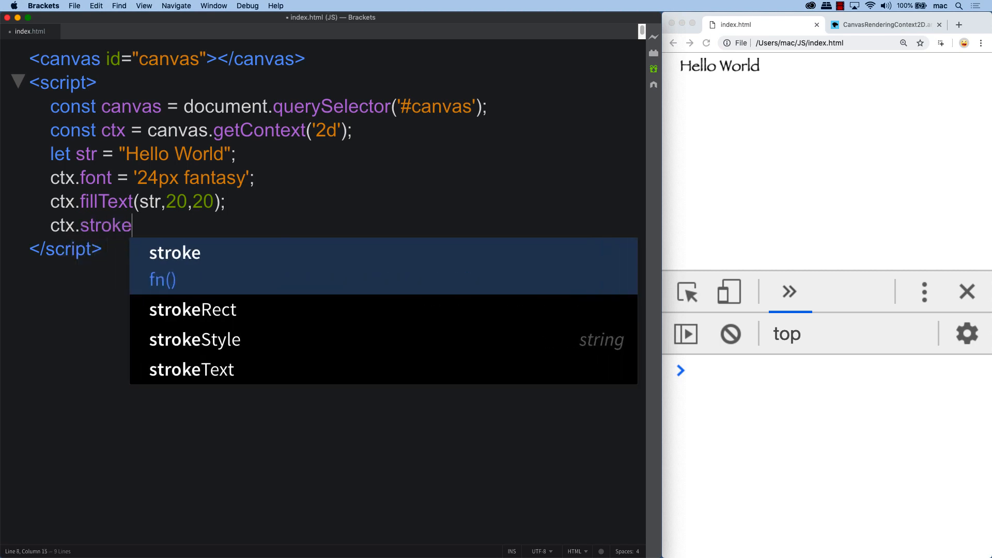
{"action": "key", "text": "Down"}
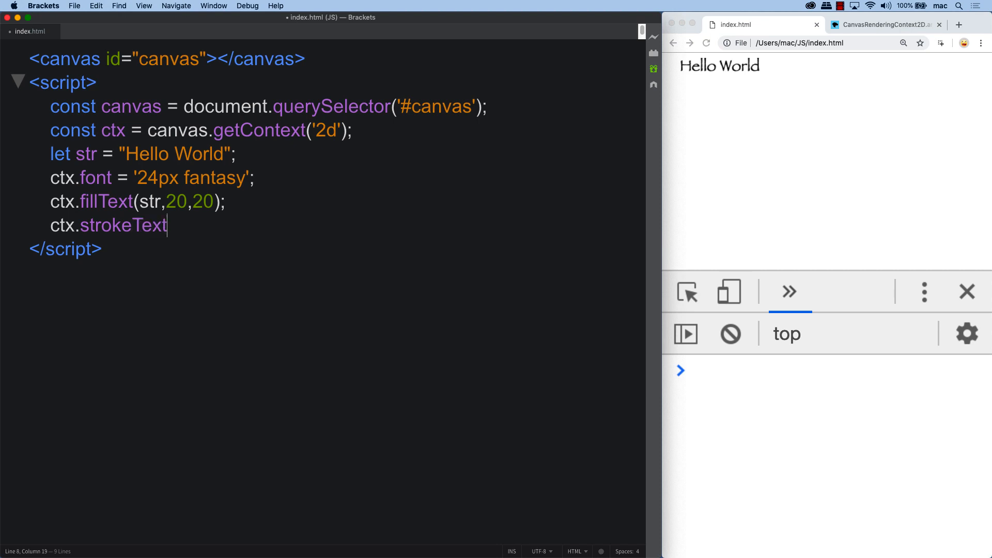
{"action": "type", "text": "();"}
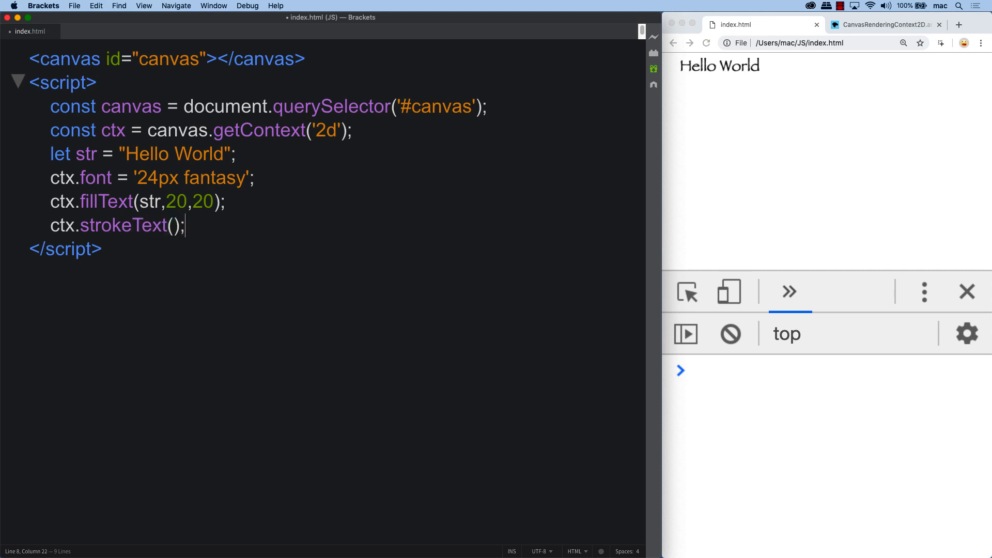
{"action": "type", "text": "str"}
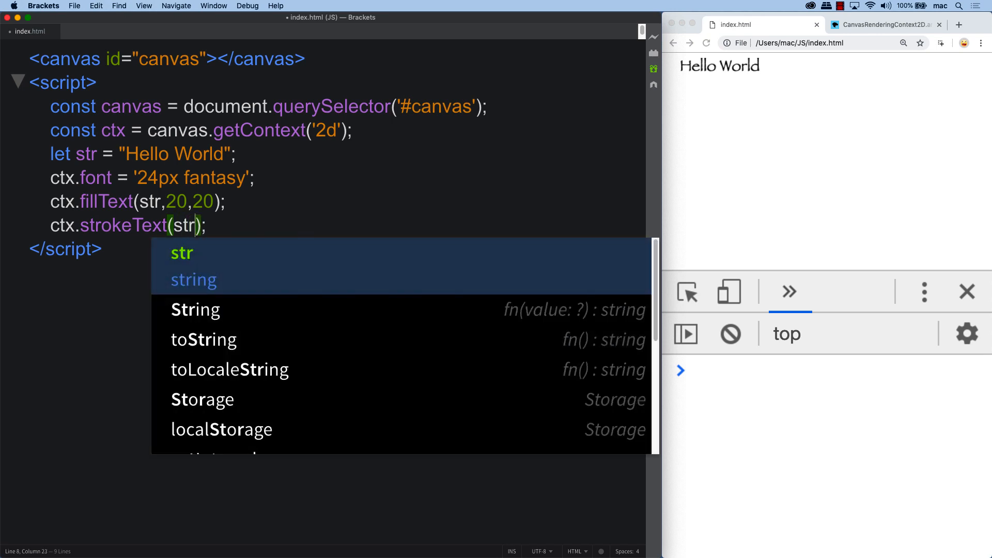
{"action": "type", "text": ","}
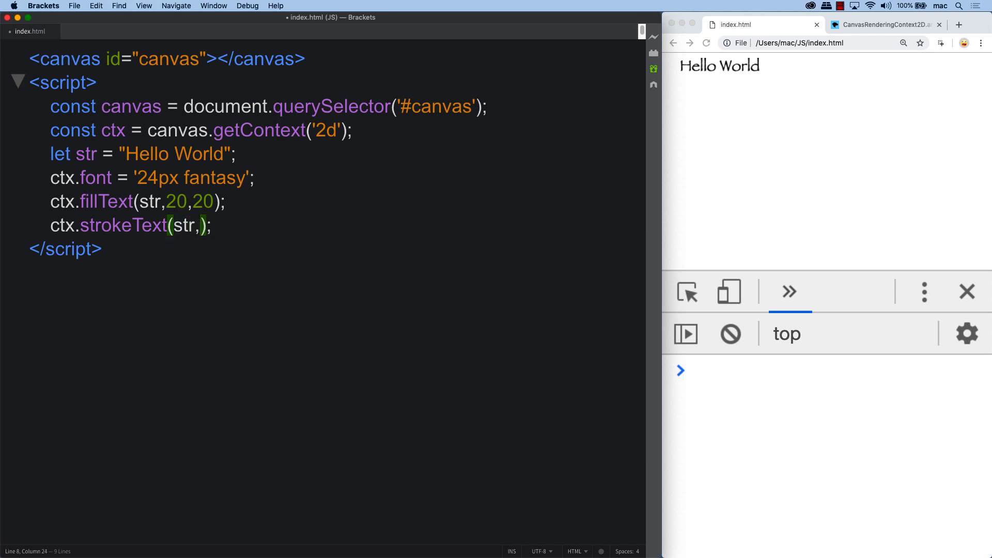
{"action": "type", "text": "20,"}
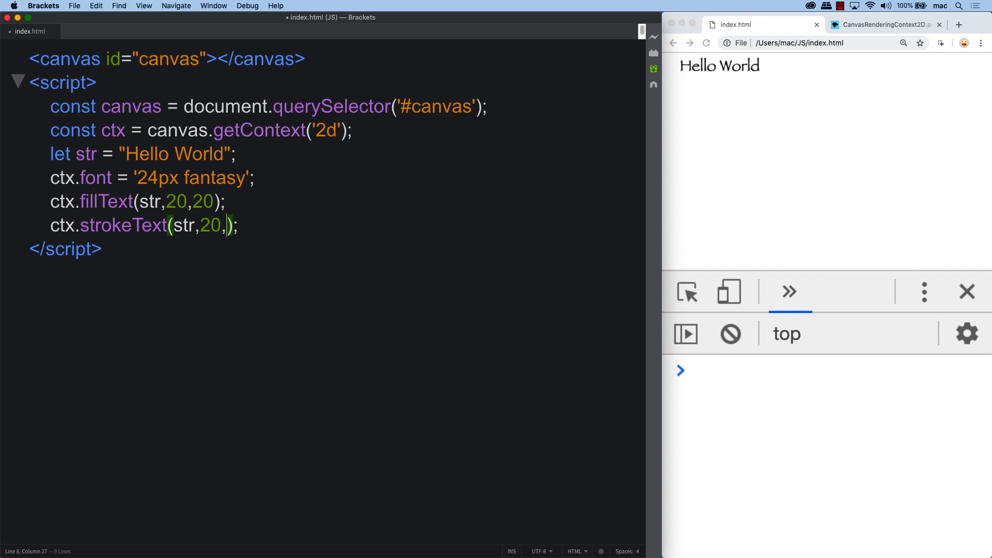
{"action": "type", "text": "60"}
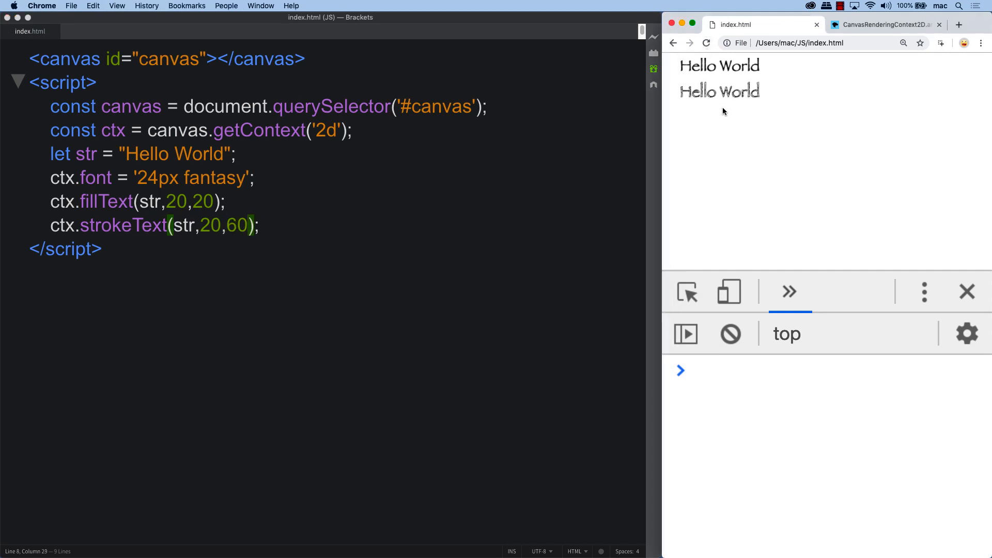
{"action": "mouse_move", "coordinate": [720, 106]}
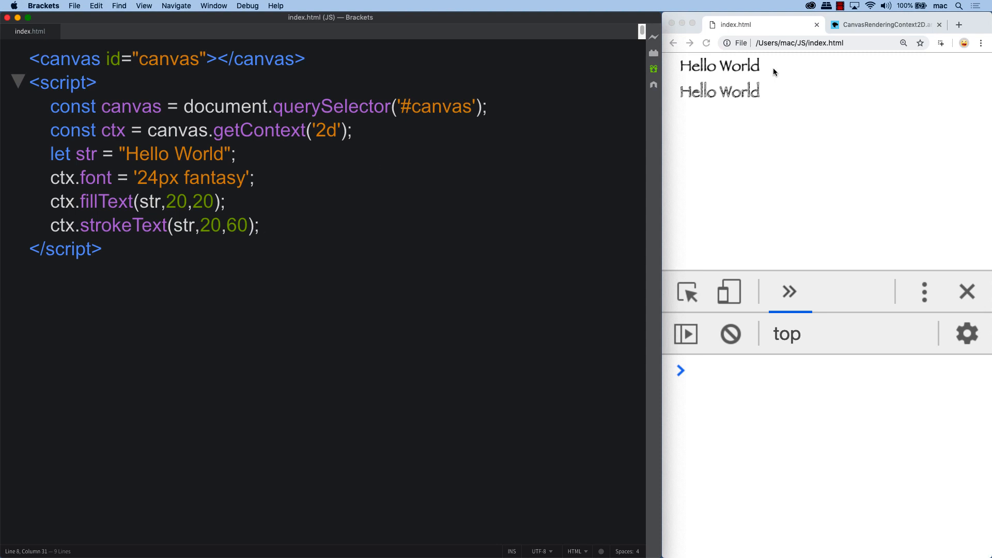
{"action": "mouse_move", "coordinate": [661, 146]}
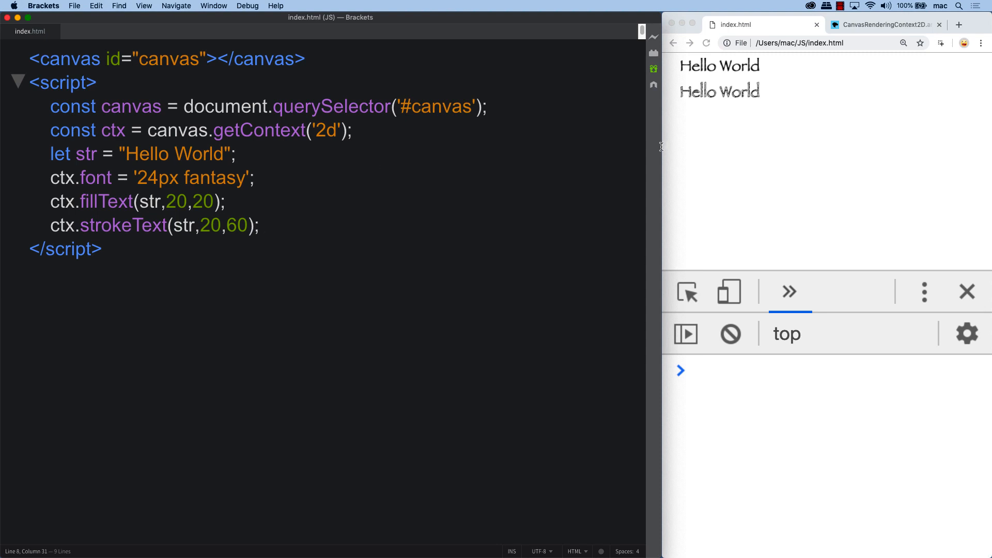